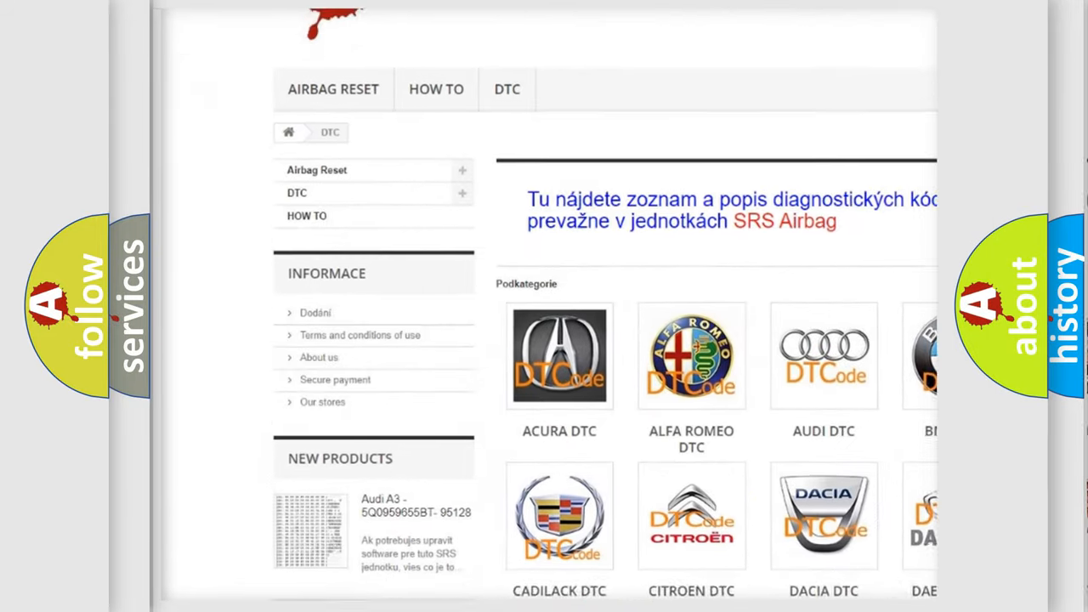
scroll("down", 3)
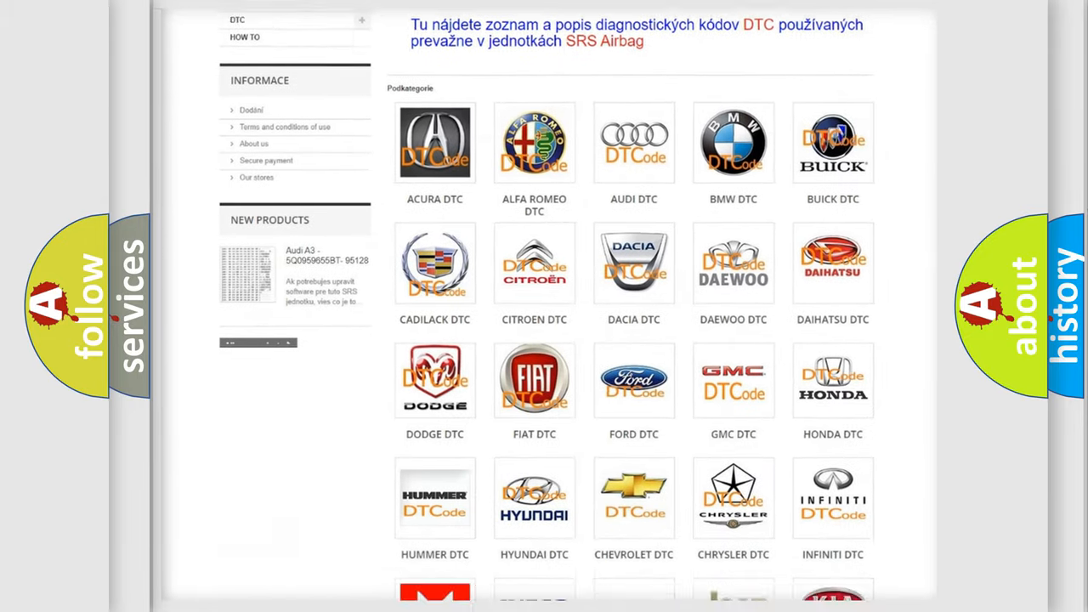
scroll("down", 3)
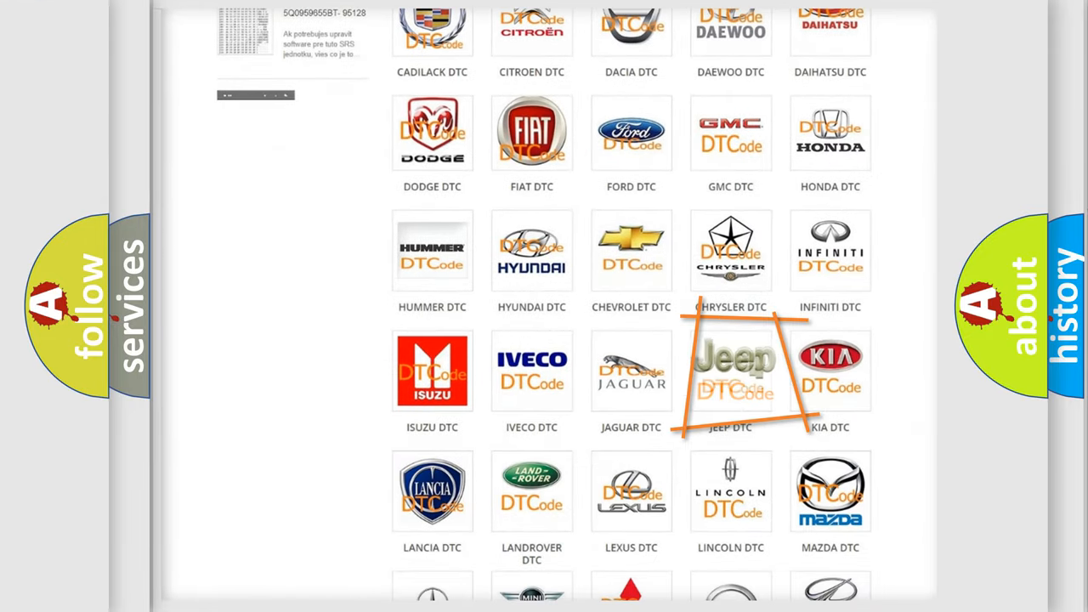